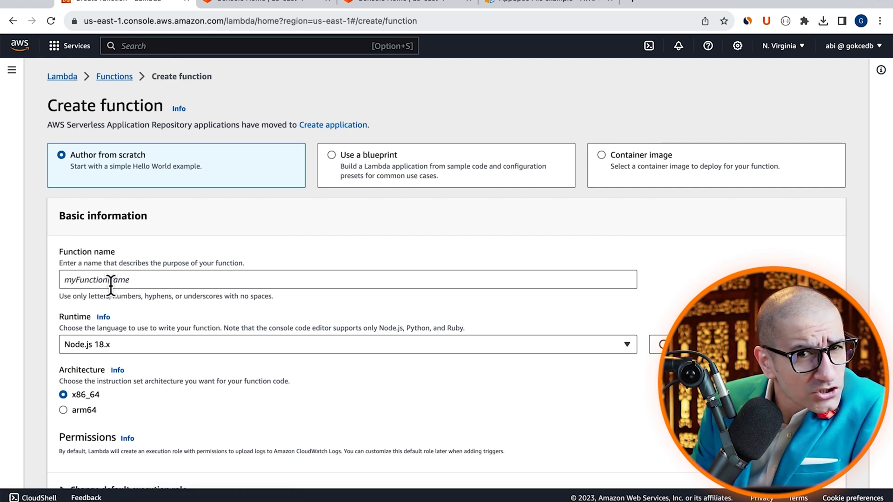
Step: Create myCodeDeployLambdaFunc, set its message to 'Hello from Lambda - version 1', and deploy
{"action": "type", "text": "myCodeDepl"}
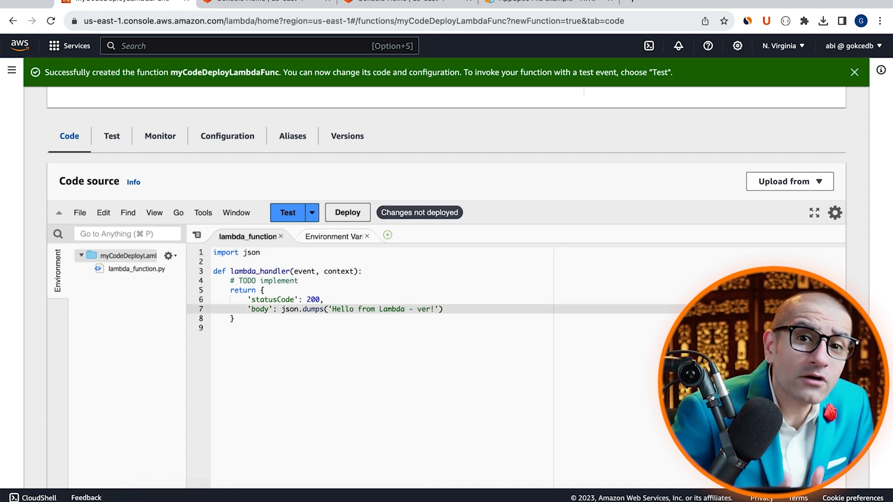
{"action": "type", "text": "version 1"}
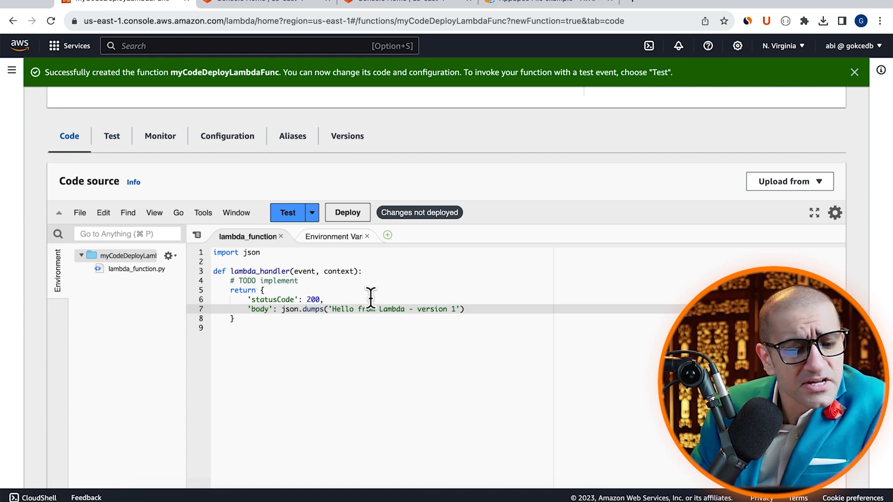
{"action": "left_click", "coordinate": [347, 212]}
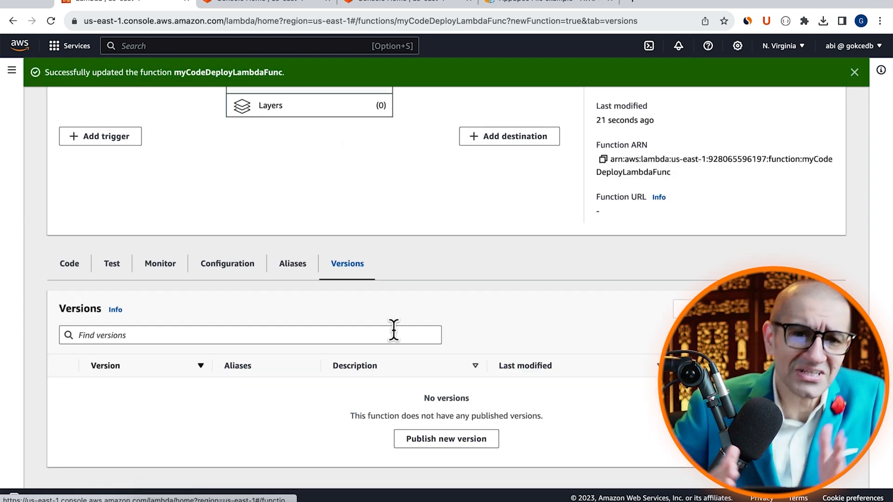
Step: Publish version 1 (v1), deploy code saying 'version 2', and publish it as v2
{"action": "left_click", "coordinate": [446, 439]}
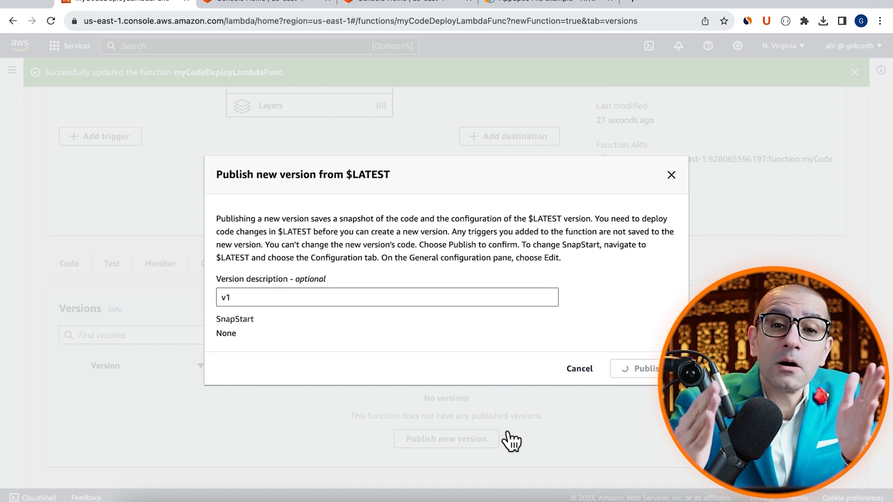
{"action": "left_click", "coordinate": [648, 369]}
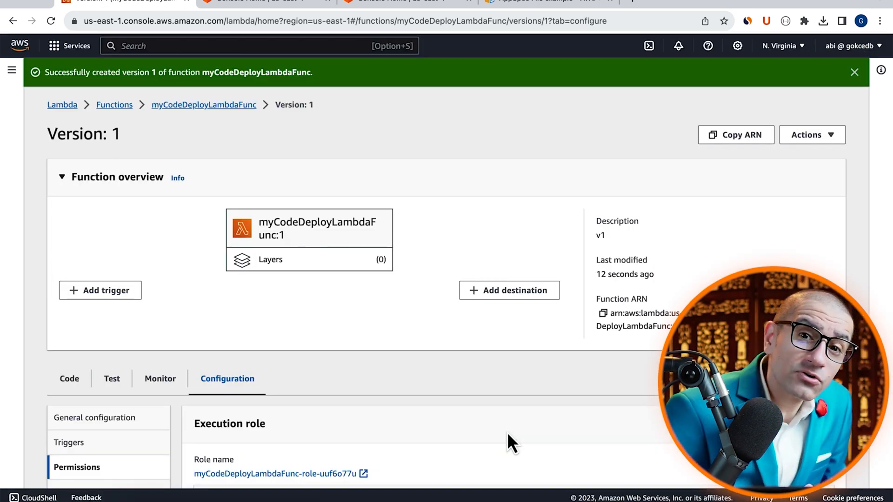
{"action": "left_click", "coordinate": [204, 104]}
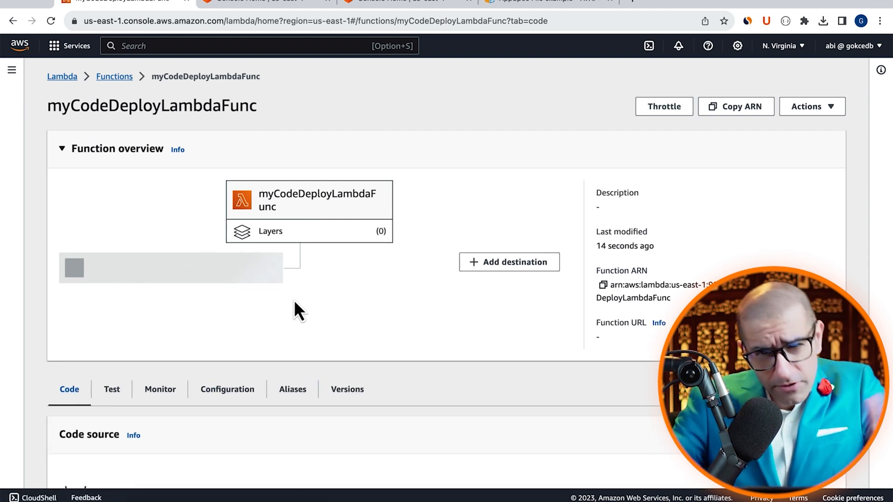
{"action": "scroll", "scroll_direction": "down", "scroll_amount": 3}
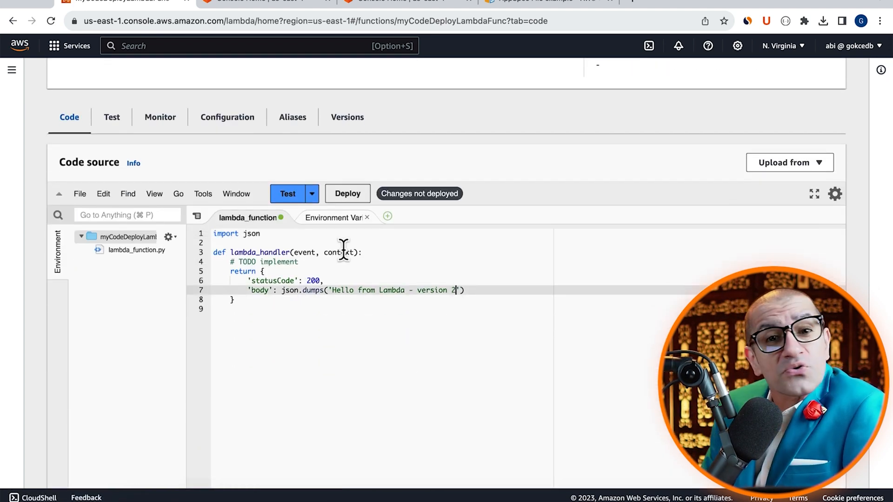
{"action": "left_click", "coordinate": [347, 193]}
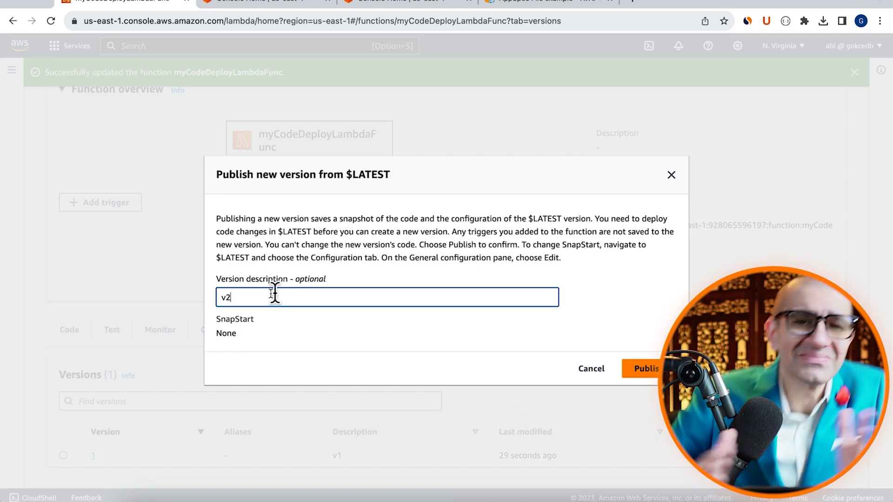
{"action": "left_click", "coordinate": [645, 369]}
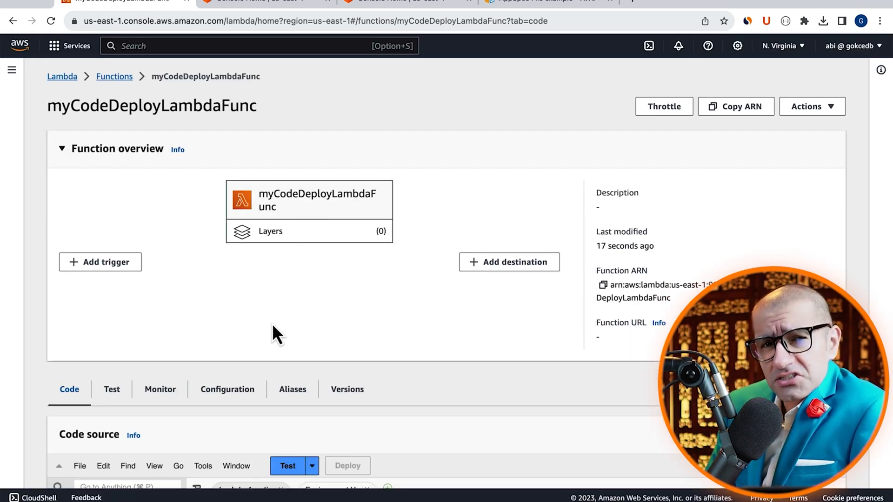
Step: Create alias Beta on myCodeDeployLambdaFunc pointing to version 1
{"action": "left_click", "coordinate": [292, 389]}
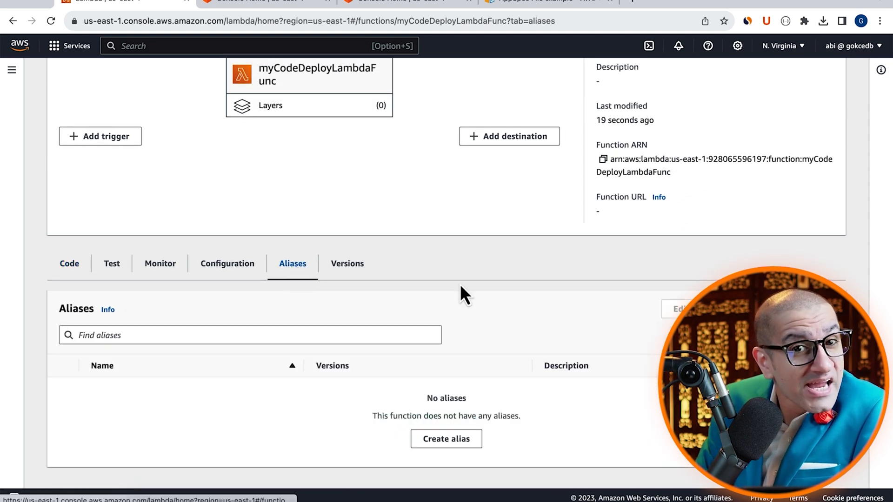
{"action": "left_click", "coordinate": [446, 439]}
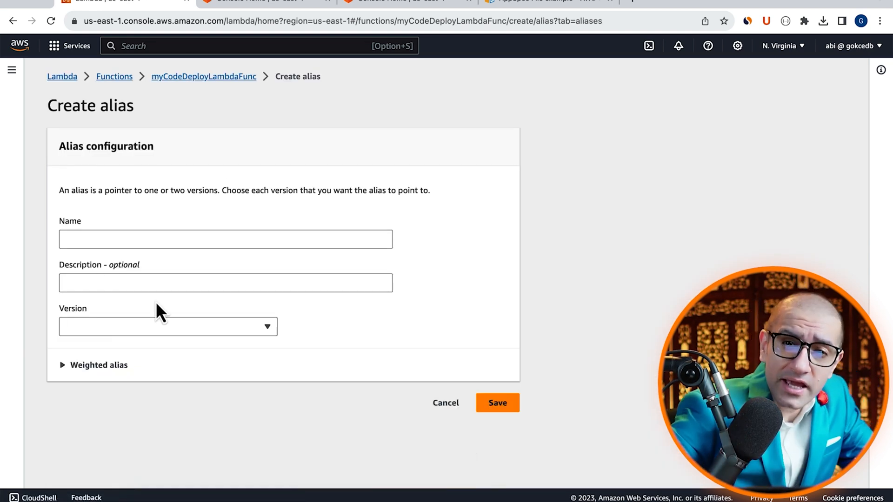
{"action": "type", "text": "Beta"}
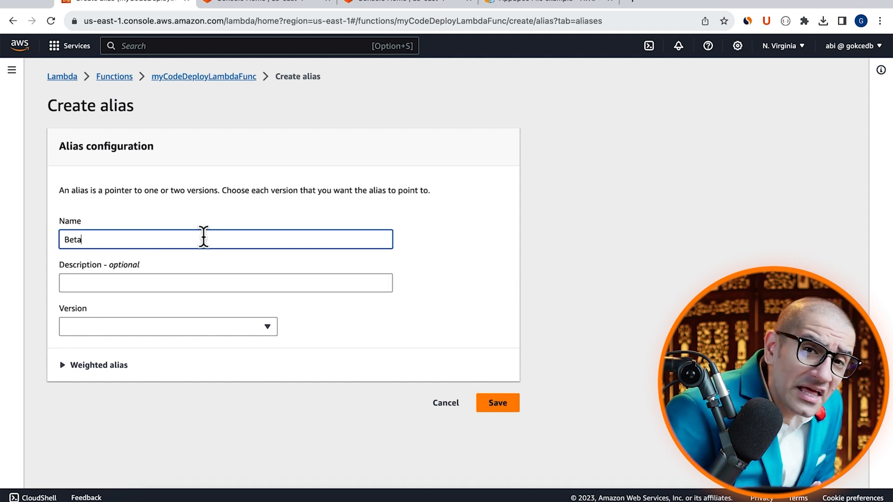
{"action": "left_click", "coordinate": [168, 326]}
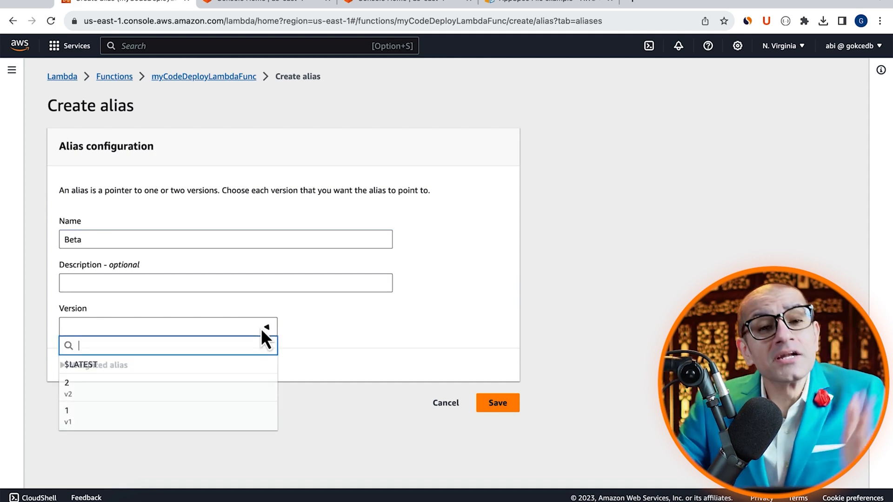
{"action": "mouse_move", "coordinate": [114, 424]}
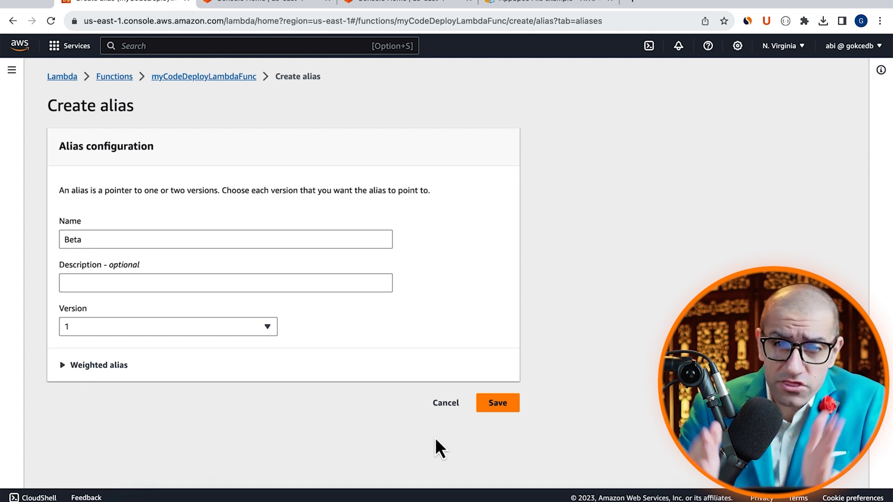
{"action": "left_click", "coordinate": [497, 403]}
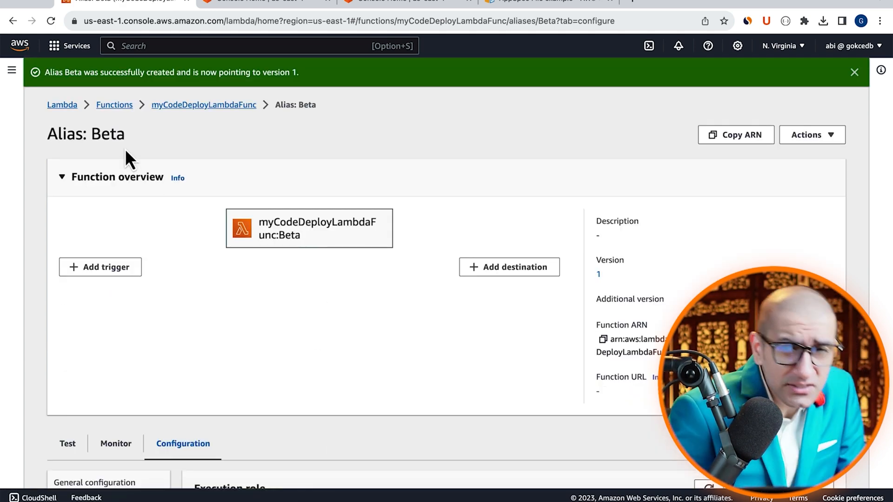
{"action": "mouse_move", "coordinate": [601, 308]}
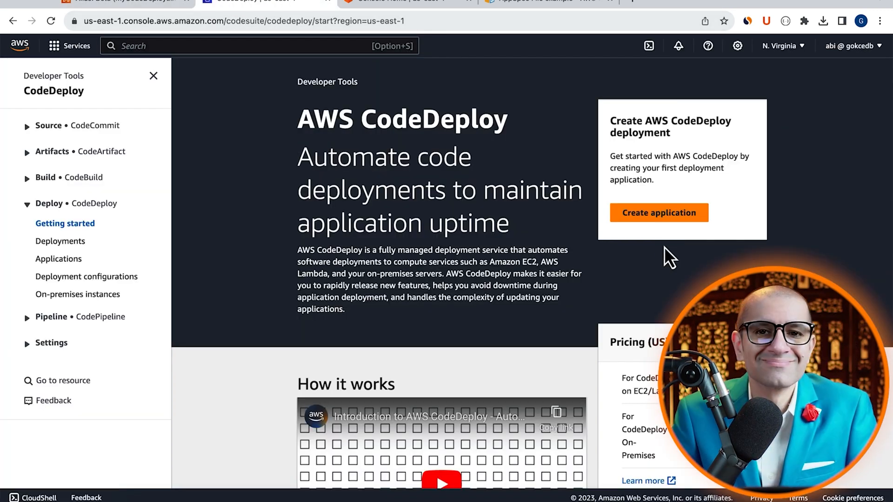
Step: Create CodeDeploy application MyCDApp with the AWS Lambda compute platform
{"action": "left_click", "coordinate": [659, 212]}
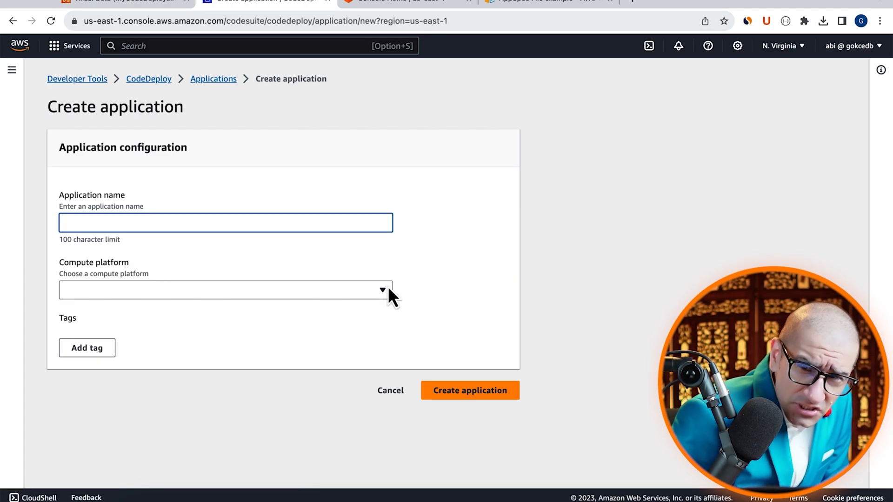
{"action": "mouse_move", "coordinate": [183, 268]}
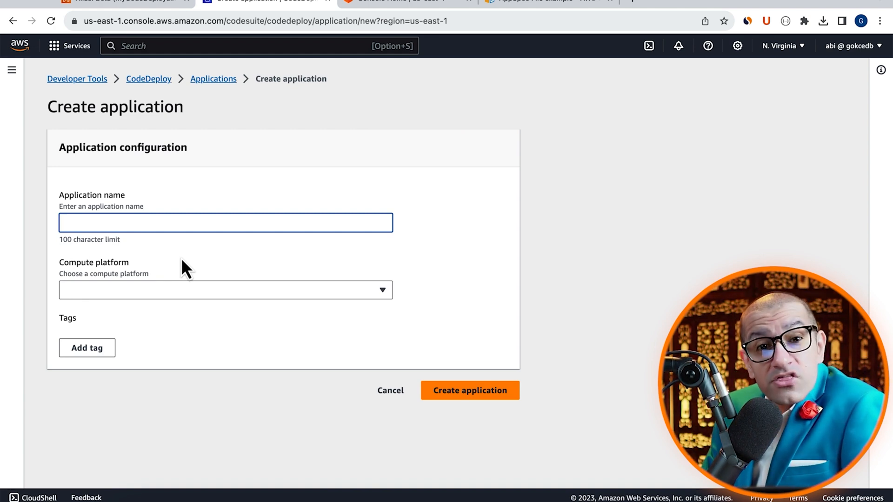
{"action": "type", "text": "MyCDAp"}
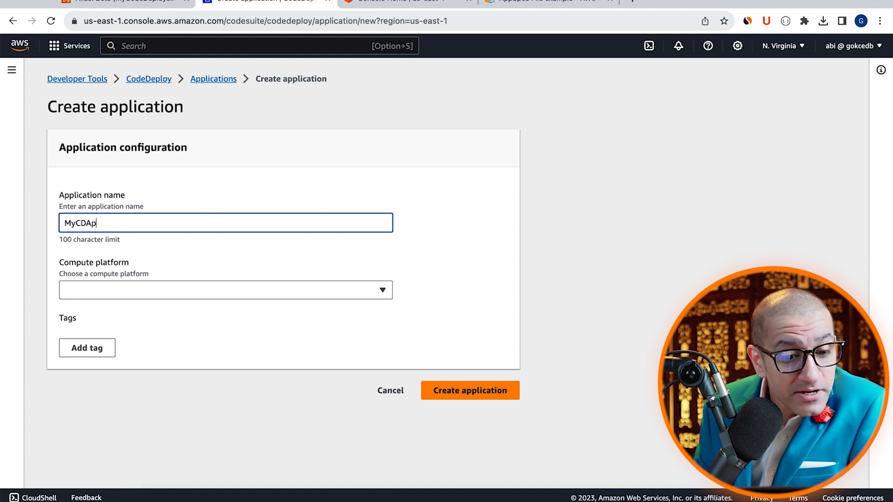
{"action": "left_click", "coordinate": [224, 290]}
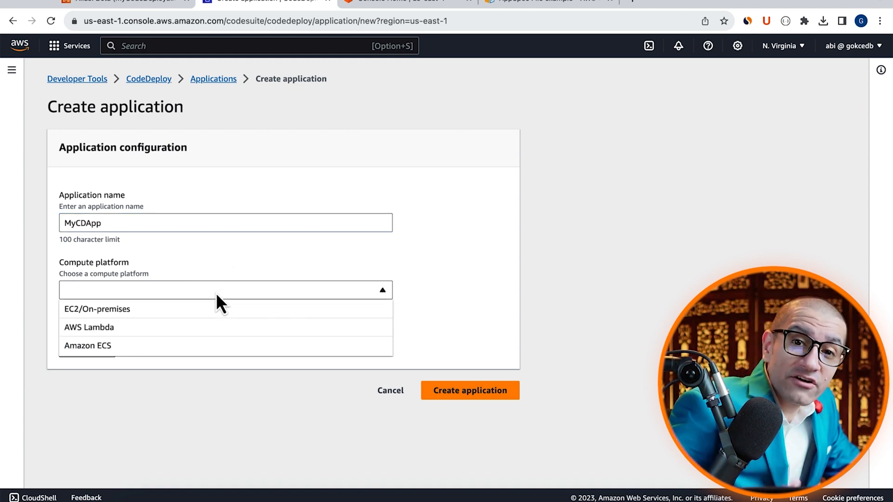
{"action": "left_click", "coordinate": [86, 328]}
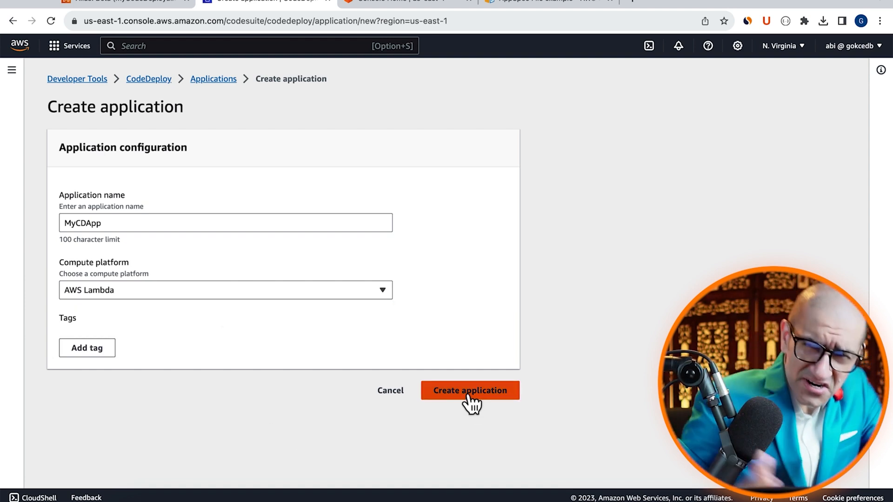
{"action": "left_click", "coordinate": [470, 391]}
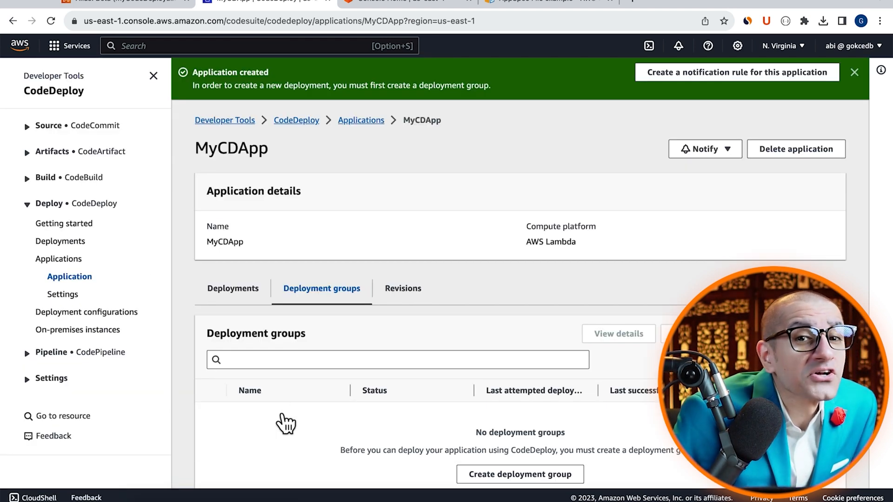
Step: Open a new deployment group form for MyCDApp and begin naming it MyCDDep
{"action": "left_click", "coordinate": [519, 474]}
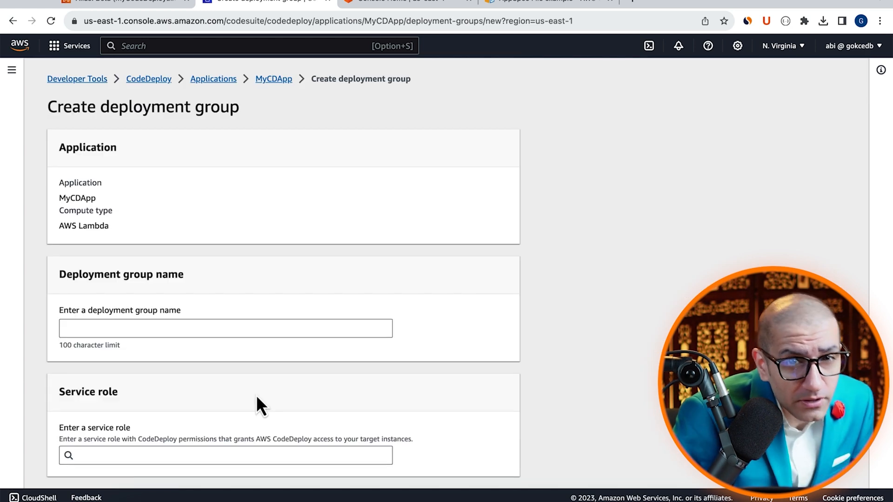
{"action": "type", "text": "MyCDDep"}
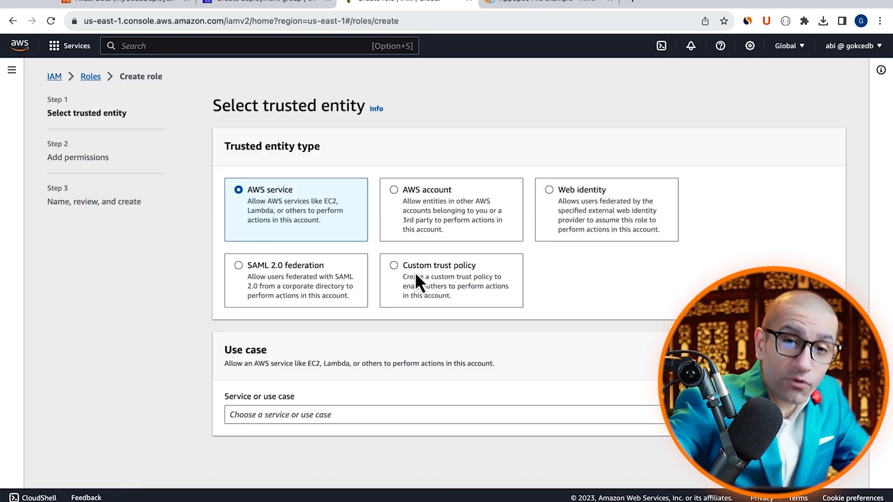
Step: Set up an IAM role for CodeDeploy using the CodeDeploy for Lambda use case
{"action": "left_click", "coordinate": [305, 416]}
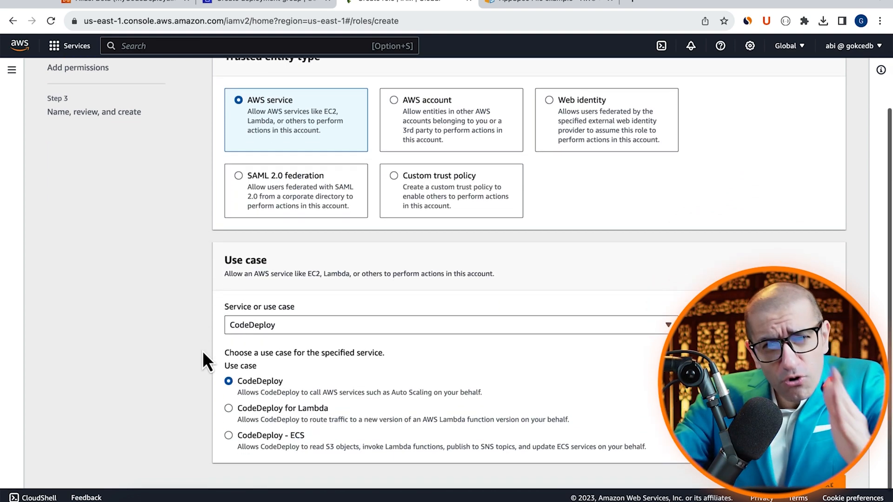
{"action": "left_click", "coordinate": [228, 392]}
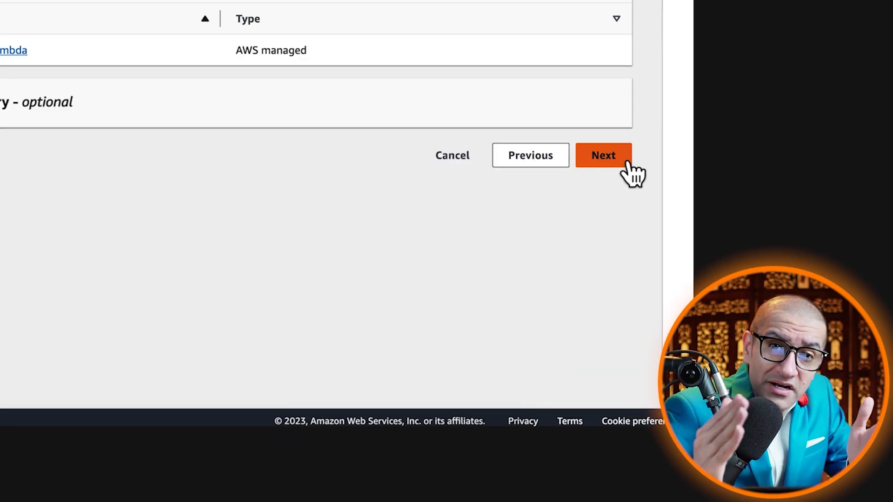
{"action": "left_click", "coordinate": [603, 155]}
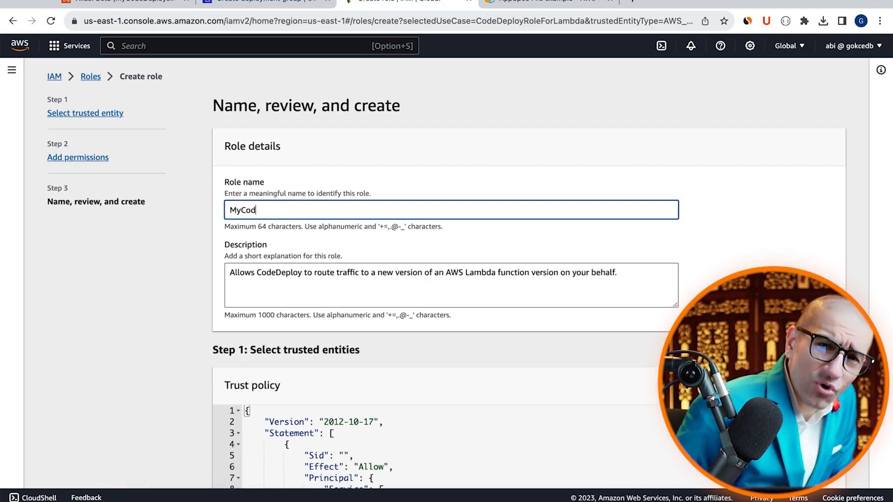
{"action": "scroll", "scroll_direction": "down", "scroll_amount": 3}
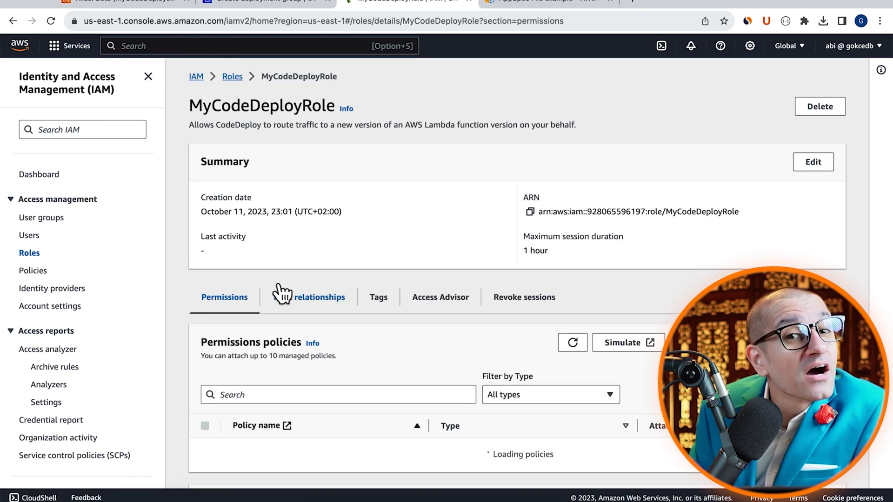
Step: Use the MyCodeDeployRole ARN as service role and create MyCDDeployGroup, fixing its name
{"action": "left_click", "coordinate": [530, 212]}
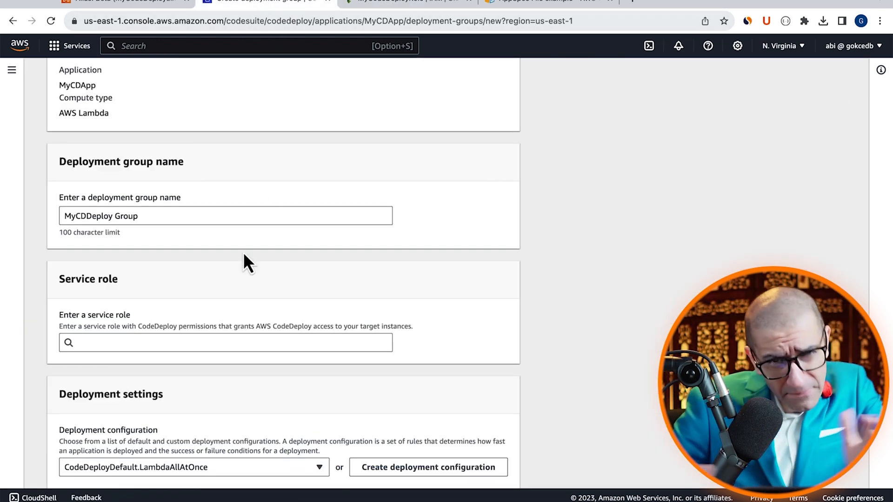
{"action": "type", "text": "arn:aws:iam::928065596197:role/MyCodeDeployRole"}
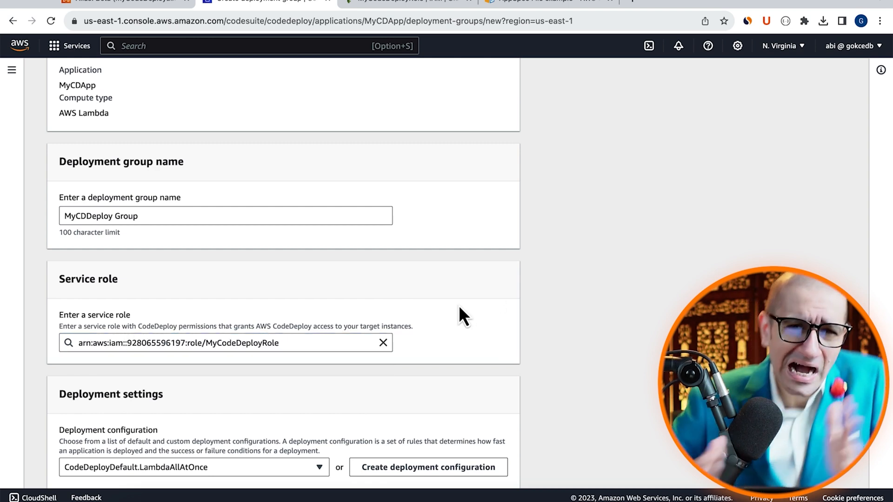
{"action": "scroll", "scroll_direction": "down", "scroll_amount": 3}
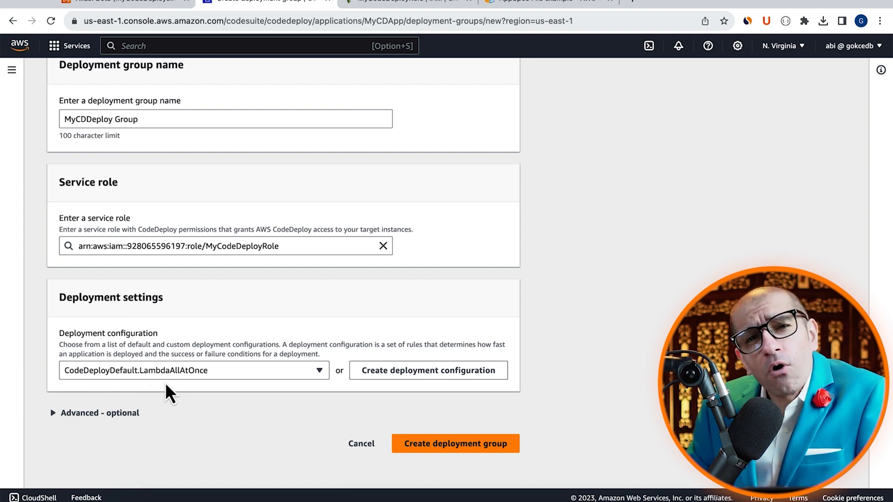
{"action": "mouse_move", "coordinate": [455, 455]}
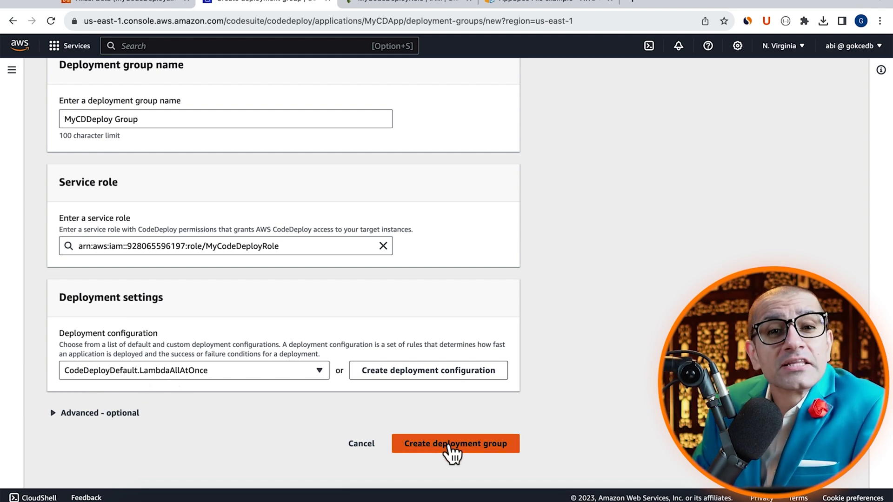
{"action": "left_click", "coordinate": [456, 444]}
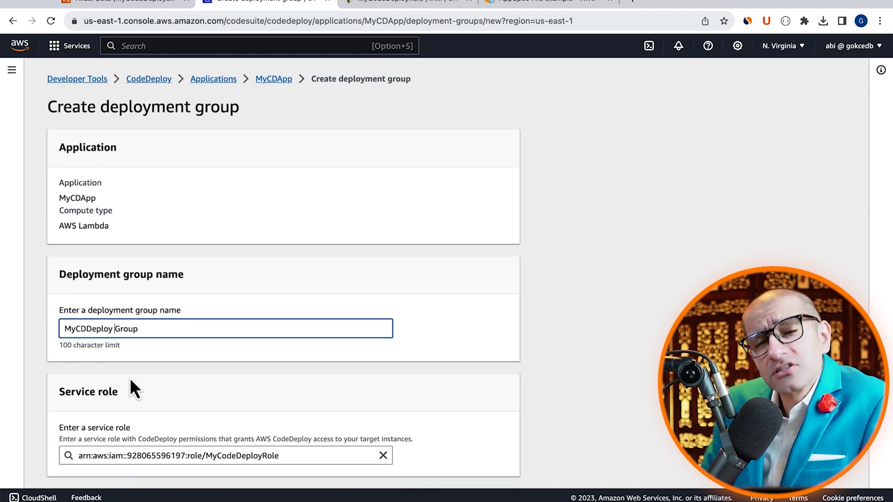
{"action": "scroll", "scroll_direction": "down", "scroll_amount": 3}
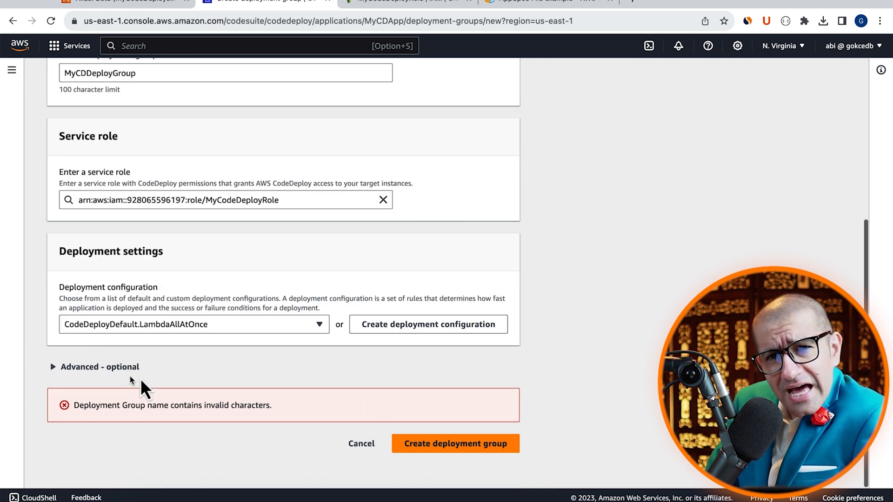
{"action": "left_click", "coordinate": [455, 443]}
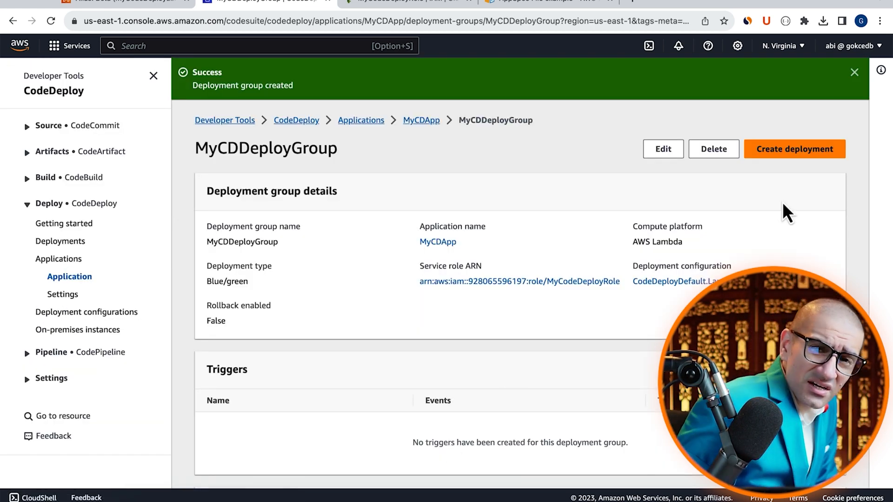
Step: Begin a deployment for MyCDDeployGroup using the AppSpec editor with YAML
{"action": "left_click", "coordinate": [794, 149]}
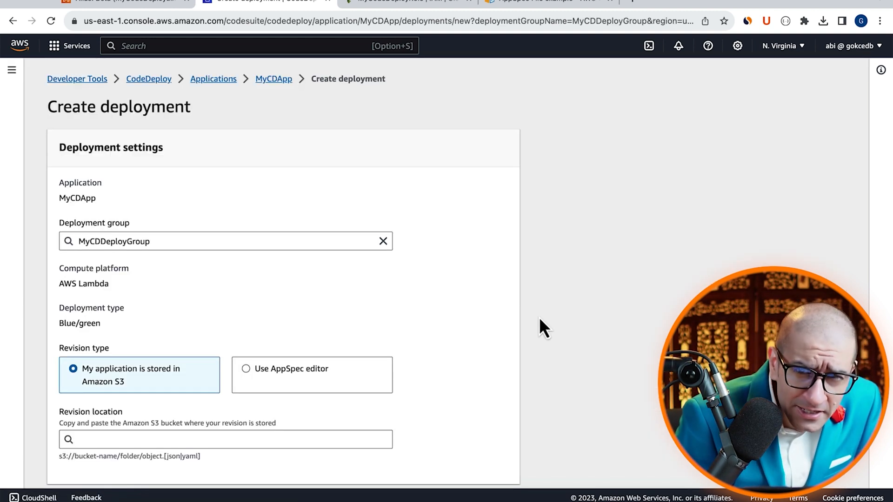
{"action": "scroll", "scroll_direction": "down", "scroll_amount": 3}
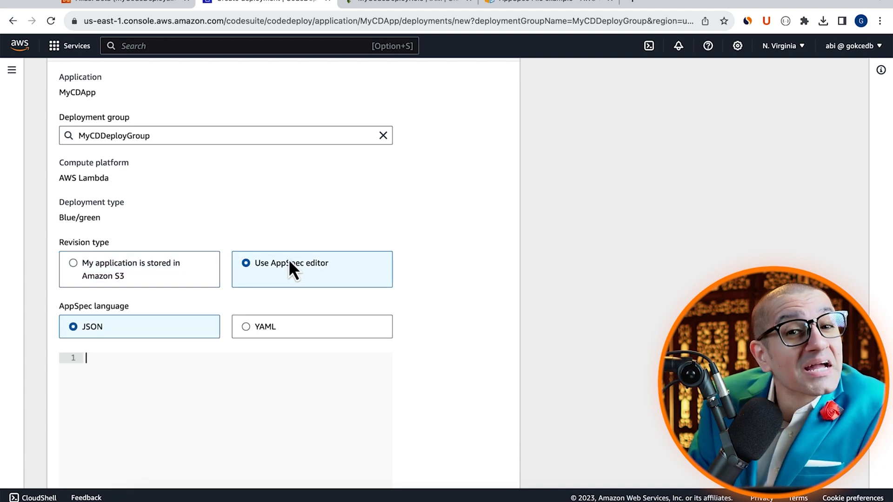
{"action": "scroll", "scroll_direction": "down", "scroll_amount": 3}
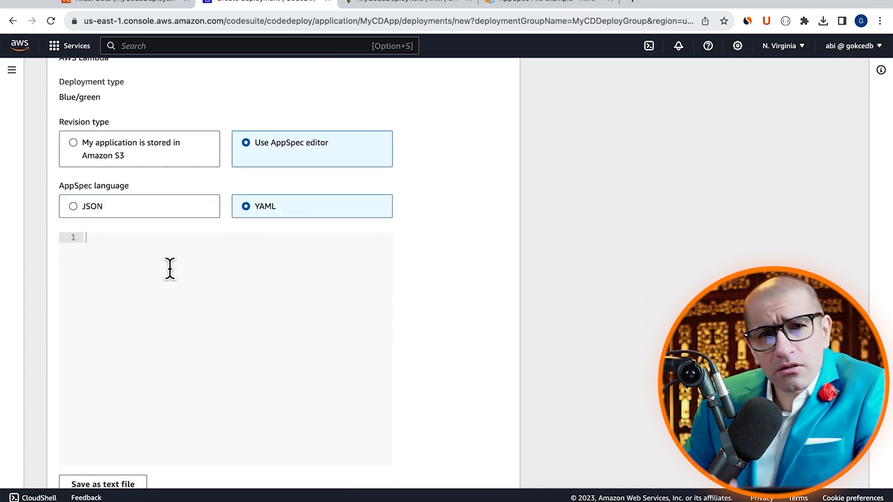
Step: Select the Lambda YAML AppSpec example in the CodeDeploy documentation tab
{"action": "left_click", "coordinate": [548, 3]}
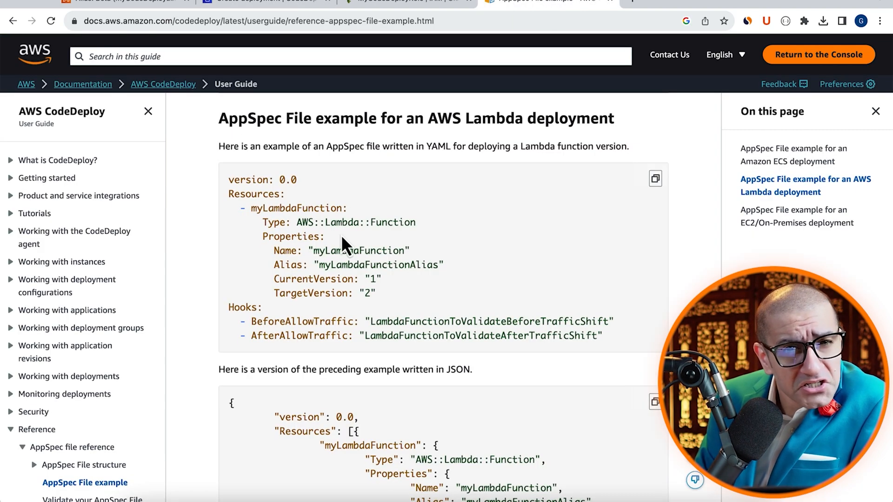
{"action": "scroll", "scroll_direction": "down", "scroll_amount": 3}
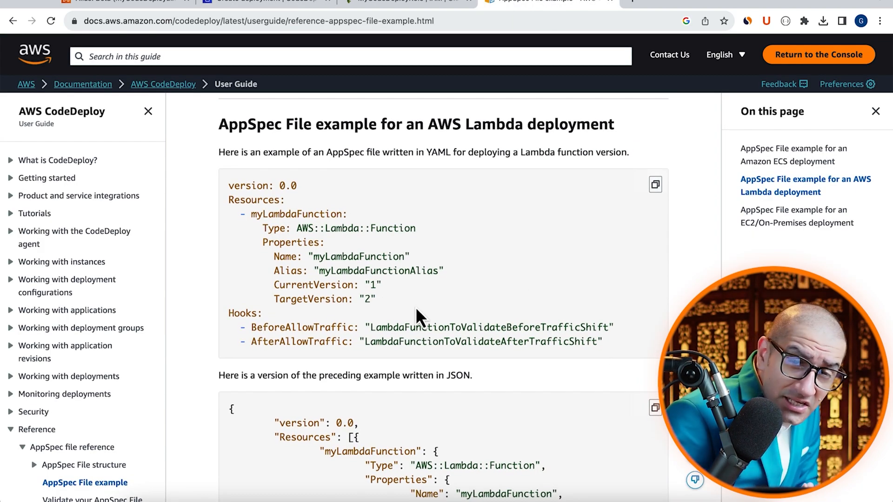
{"action": "left_click_drag", "start_coordinate": [228, 185], "coordinate": [376, 299]}
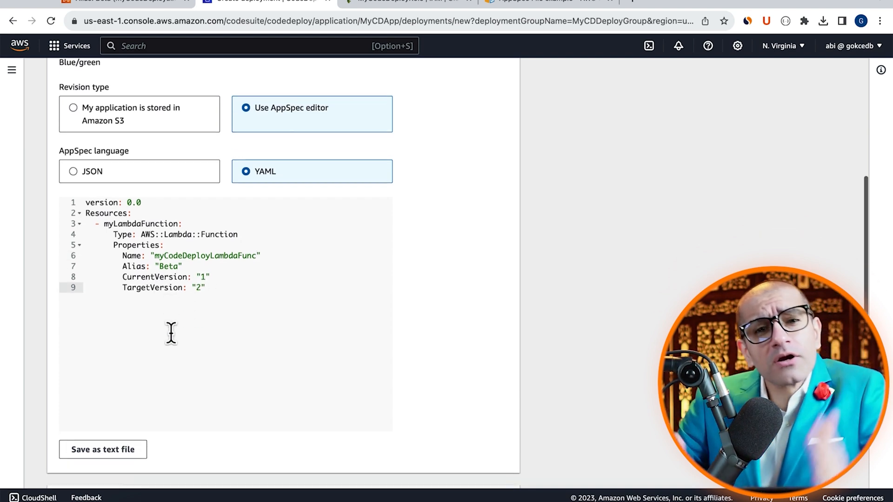
Step: Launch the deployment whose AppSpec shifts alias Beta from version 1 to 2
{"action": "scroll", "scroll_direction": "down", "scroll_amount": 3}
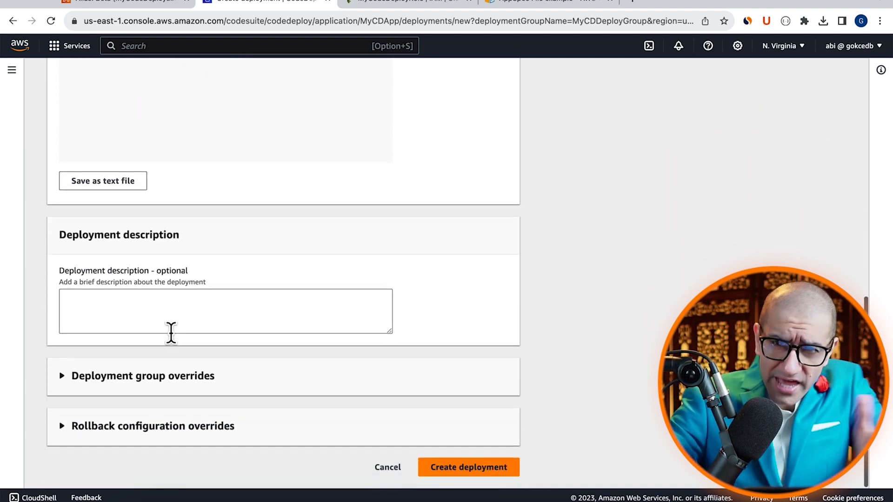
{"action": "left_click", "coordinate": [470, 467]}
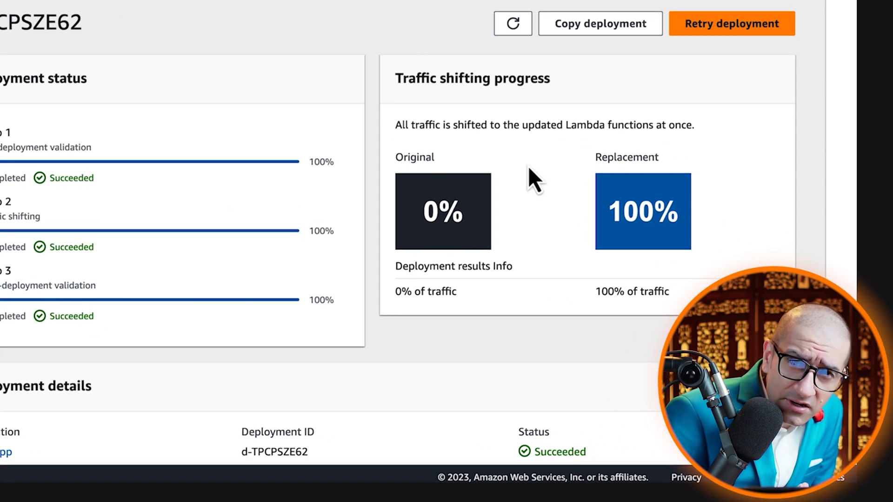
{"action": "left_click", "coordinate": [512, 24]}
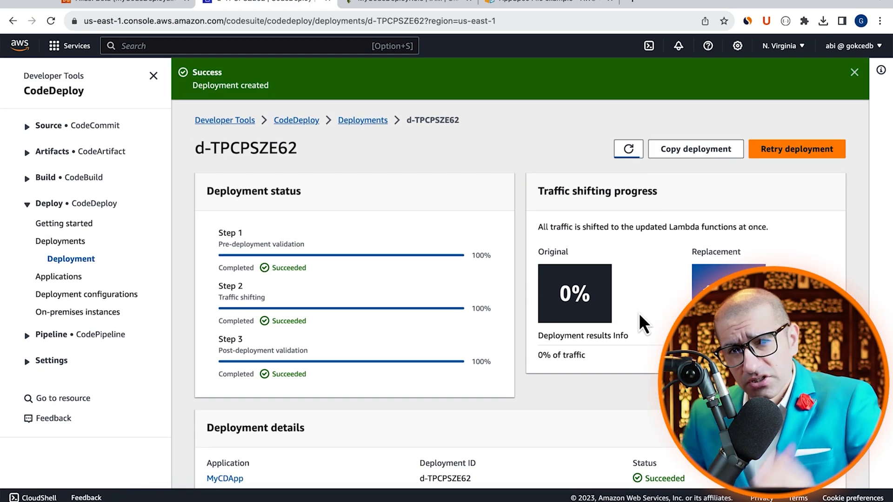
{"action": "scroll", "scroll_direction": "down", "scroll_amount": 3}
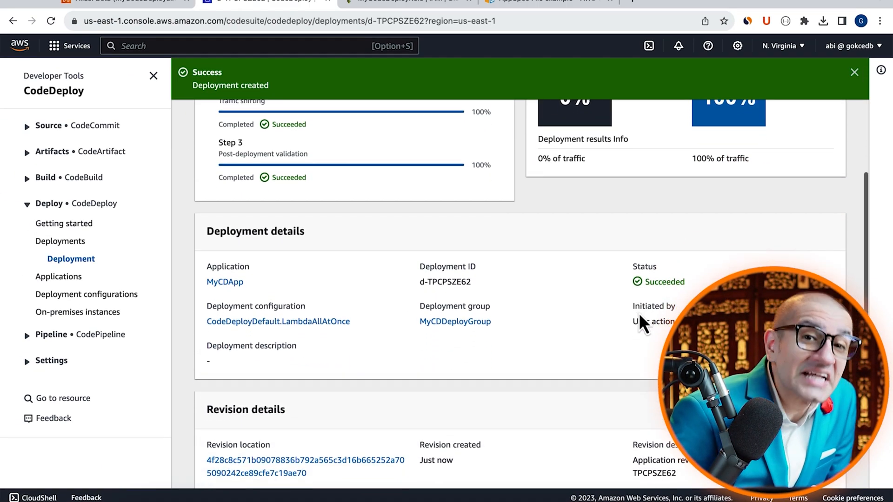
{"action": "scroll", "scroll_direction": "down", "scroll_amount": 3}
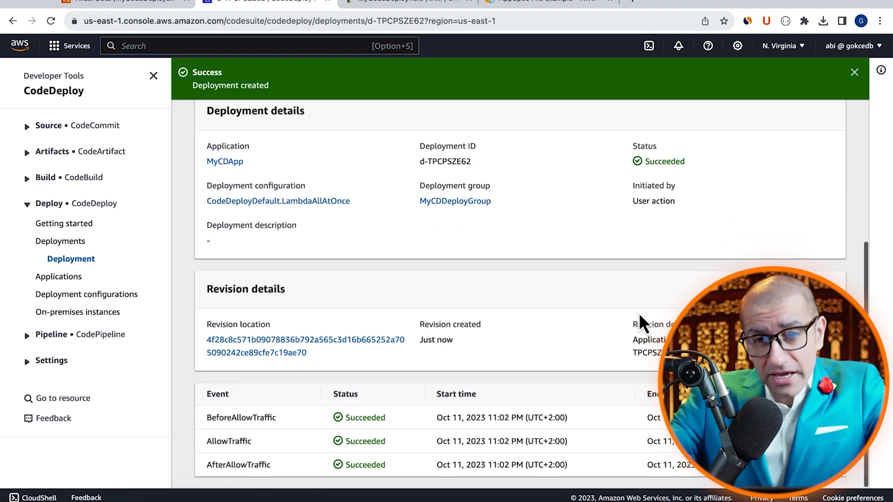
{"action": "scroll", "scroll_direction": "up", "scroll_amount": 3}
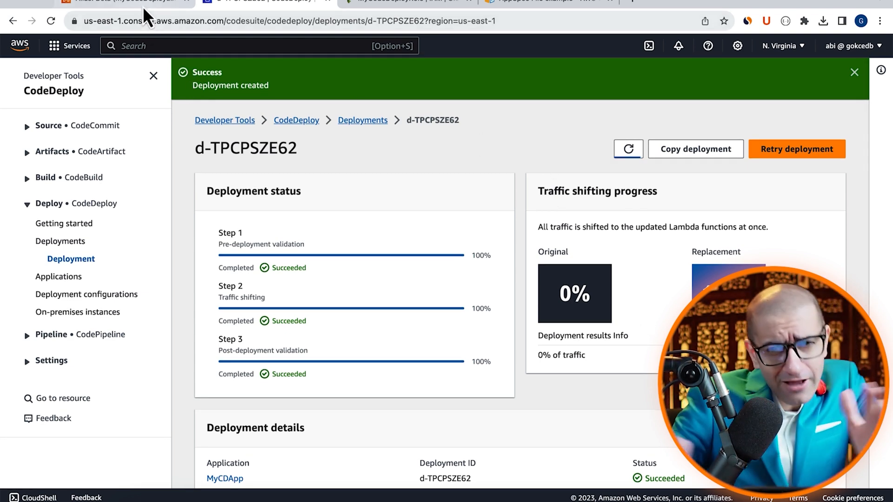
Step: Return to the Beta alias page and confirm its version reads 2
{"action": "left_click", "coordinate": [114, 3]}
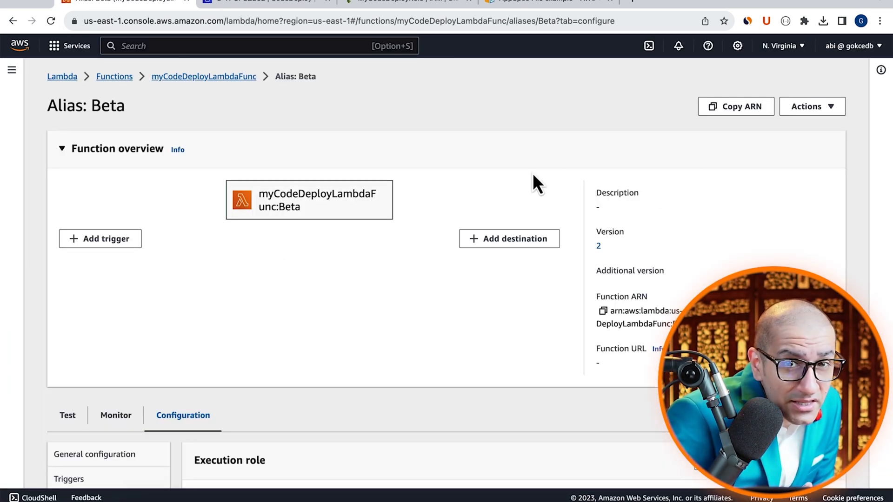
{"action": "mouse_move", "coordinate": [631, 266]}
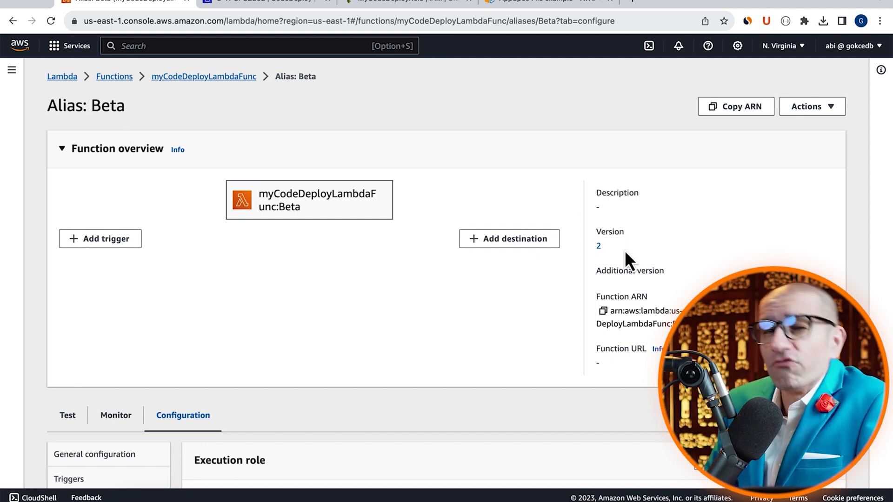
{"action": "mouse_move", "coordinate": [408, 290]}
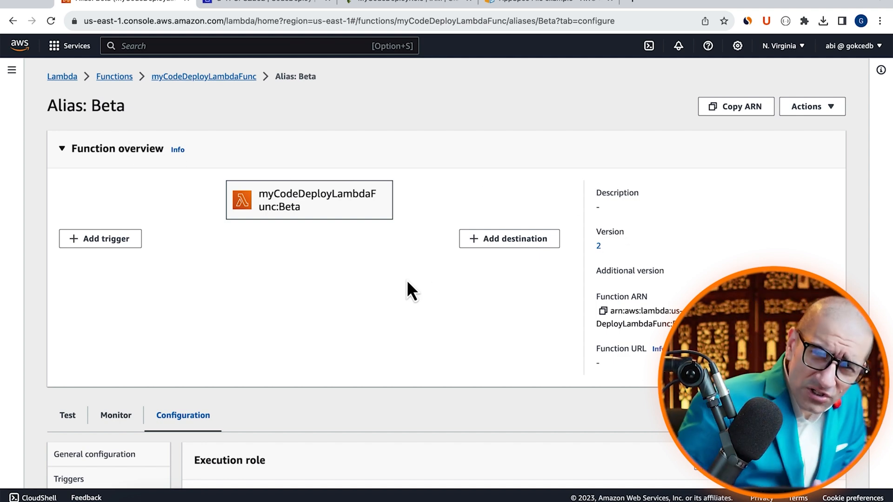
{"action": "scroll", "scroll_direction": "down", "scroll_amount": 3}
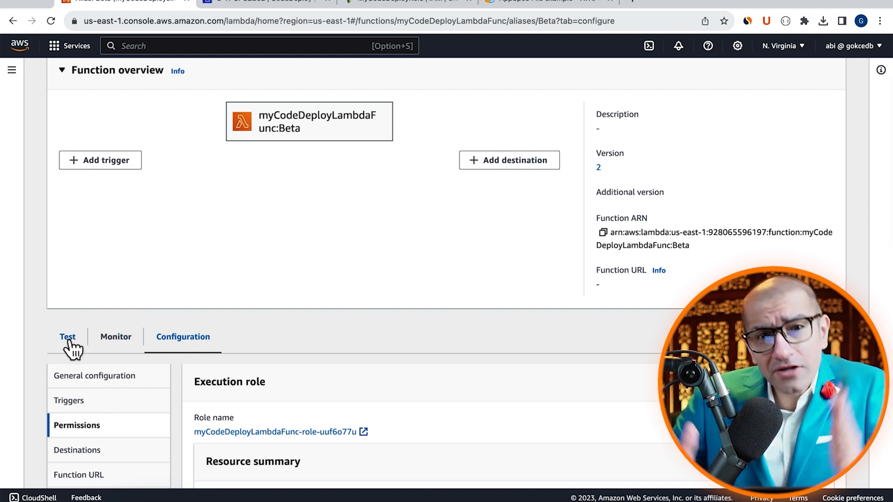
Step: Run the Beta alias test and highlight the returned 'Hello from Lambda - version 2' message
{"action": "left_click", "coordinate": [68, 338]}
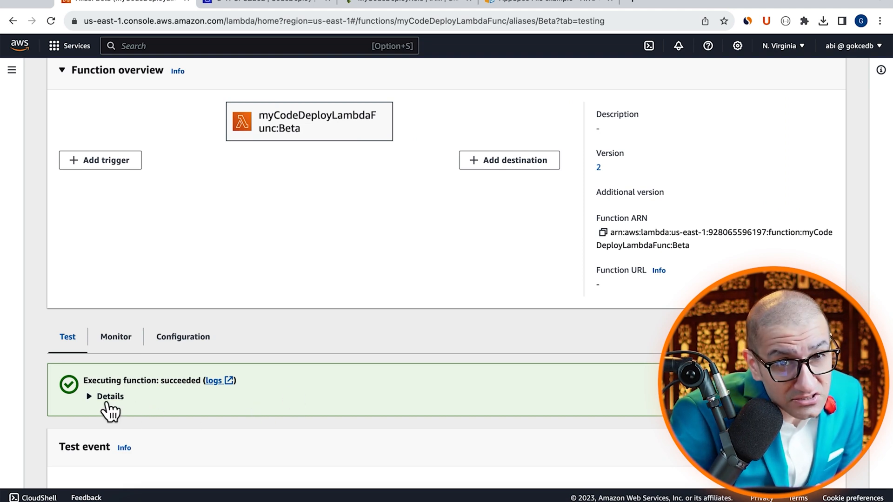
{"action": "left_click", "coordinate": [92, 397]}
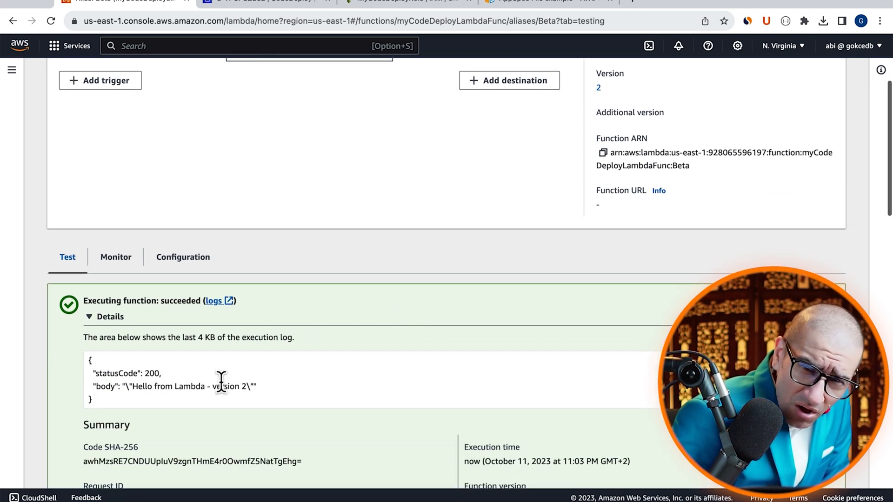
{"action": "left_click_drag", "start_coordinate": [132, 386], "coordinate": [228, 386]}
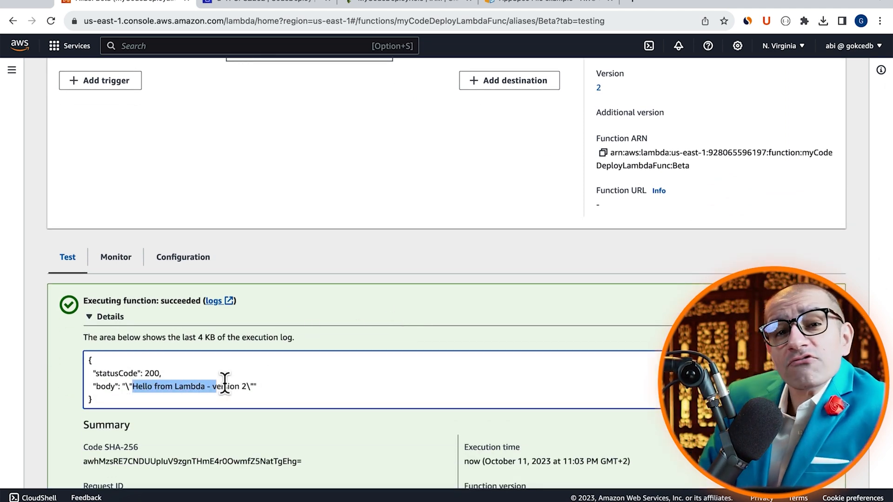
{"action": "left_click", "coordinate": [262, 386]}
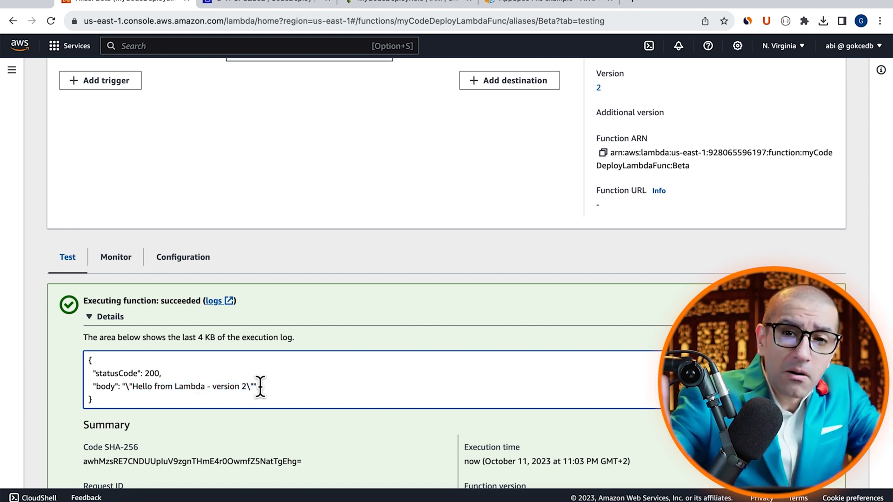